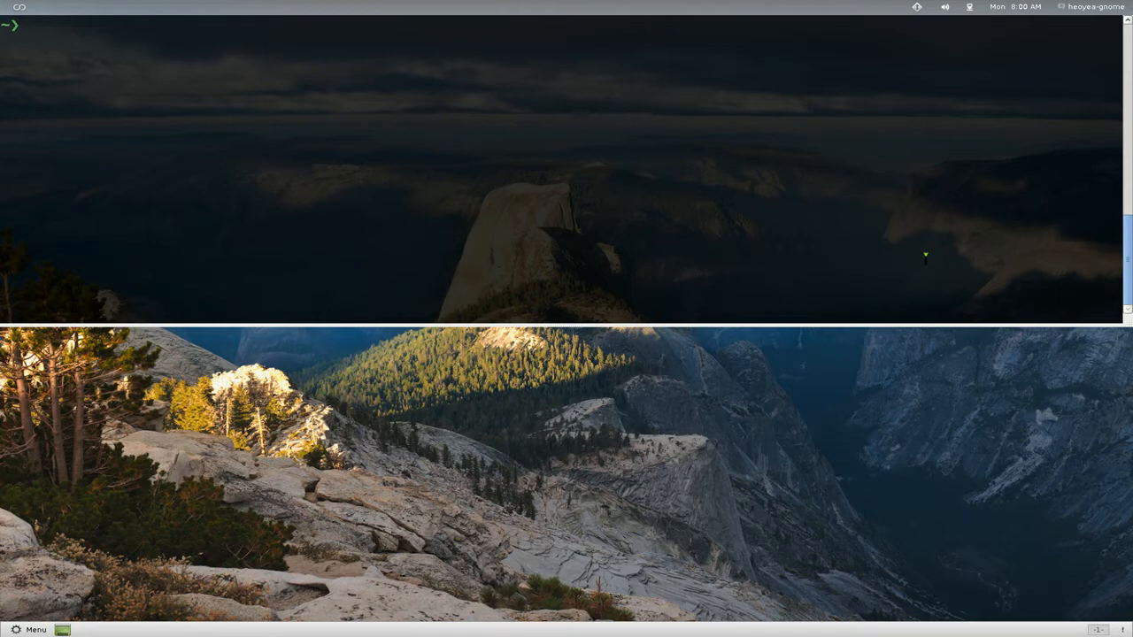
{"action": "type", "text": "dir"}
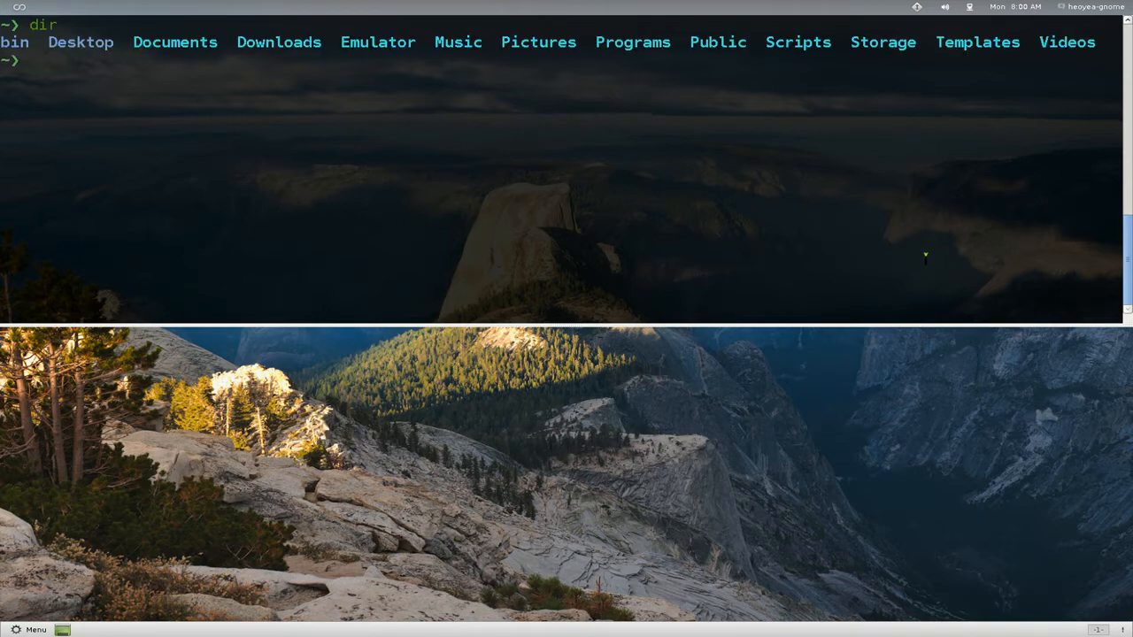
{"action": "type", "text": "dir"}
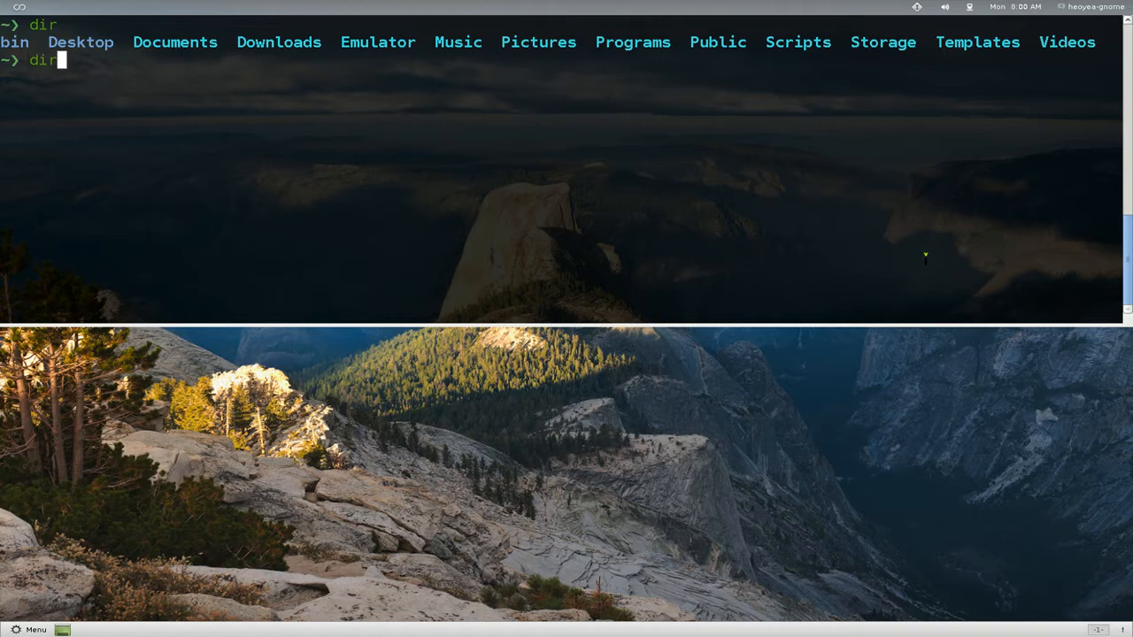
{"action": "type", "text": "s"}
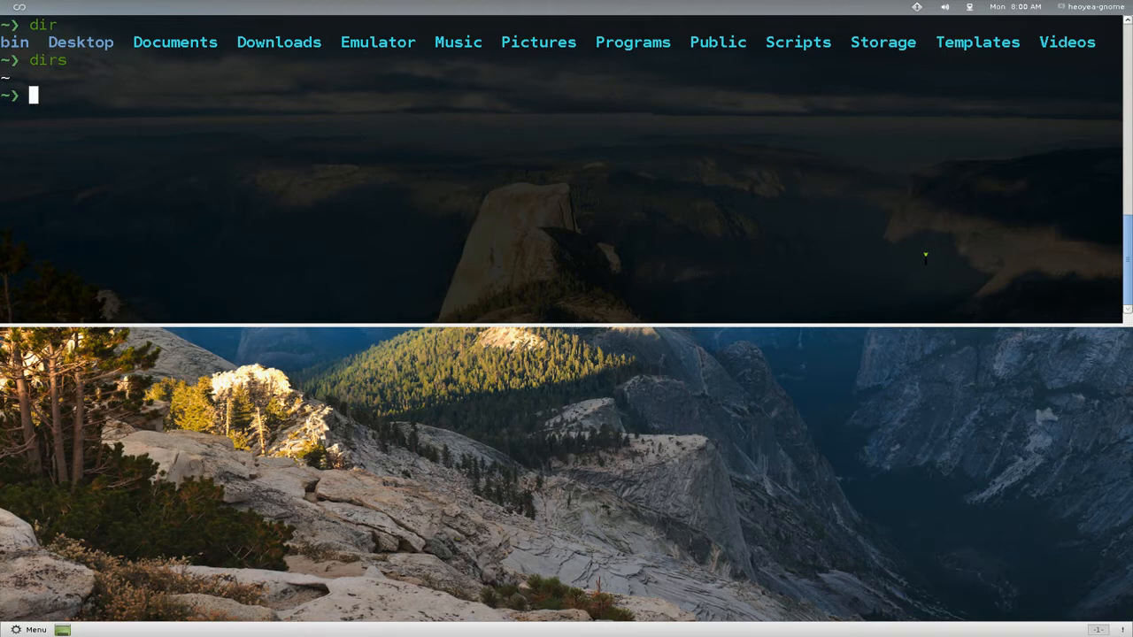
{"action": "type", "text": "cd D"}
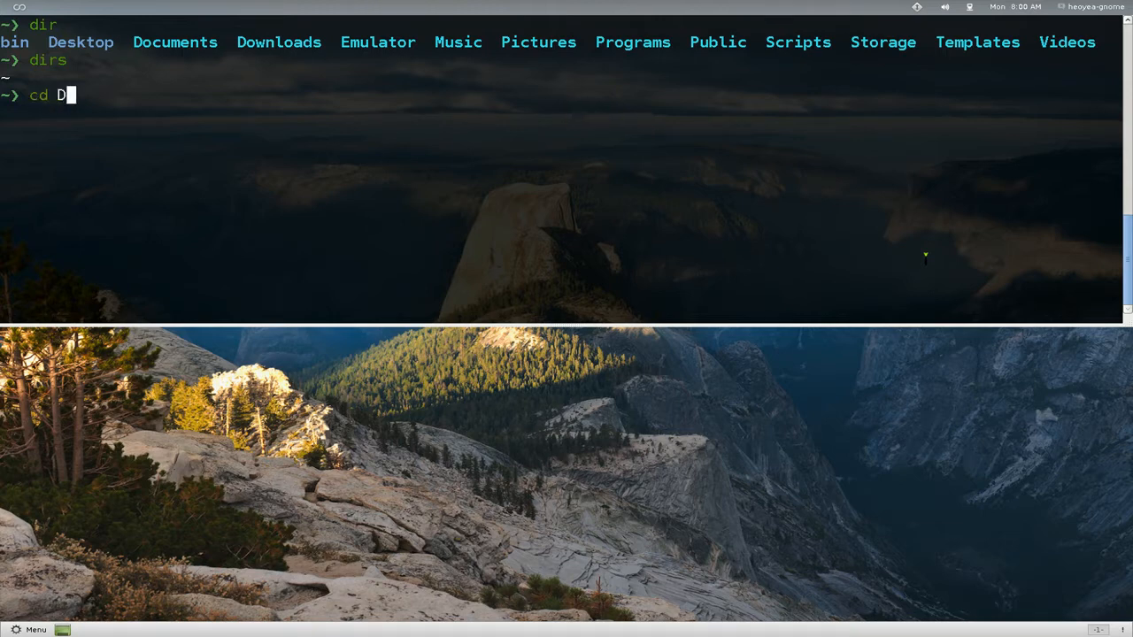
{"action": "type", "text": "ownloads"}
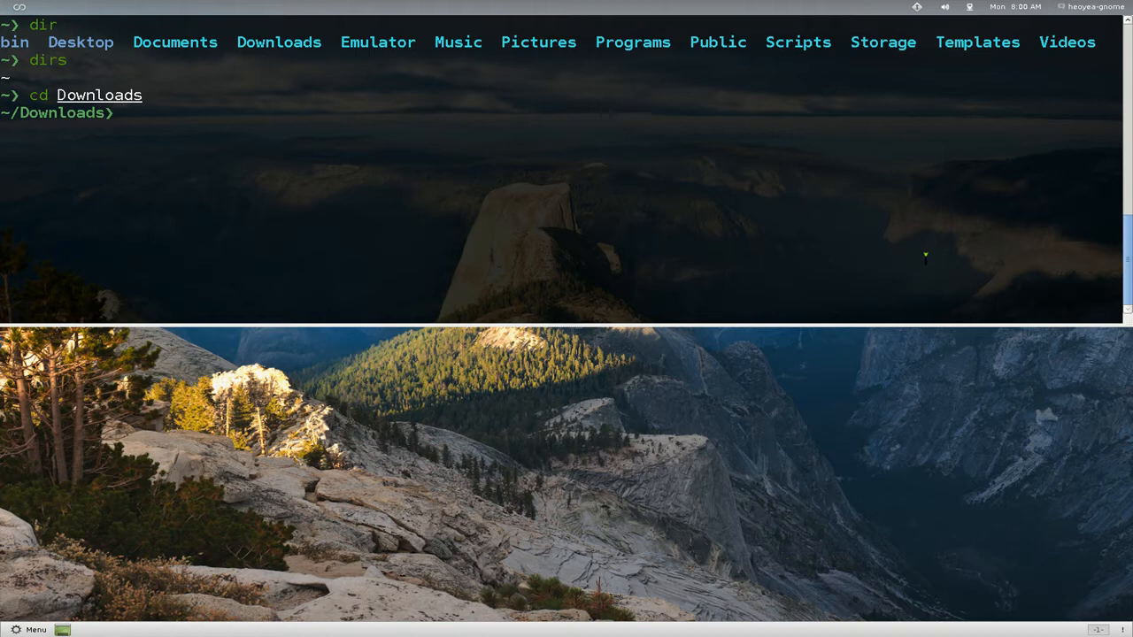
{"action": "type", "text": "cd !"}
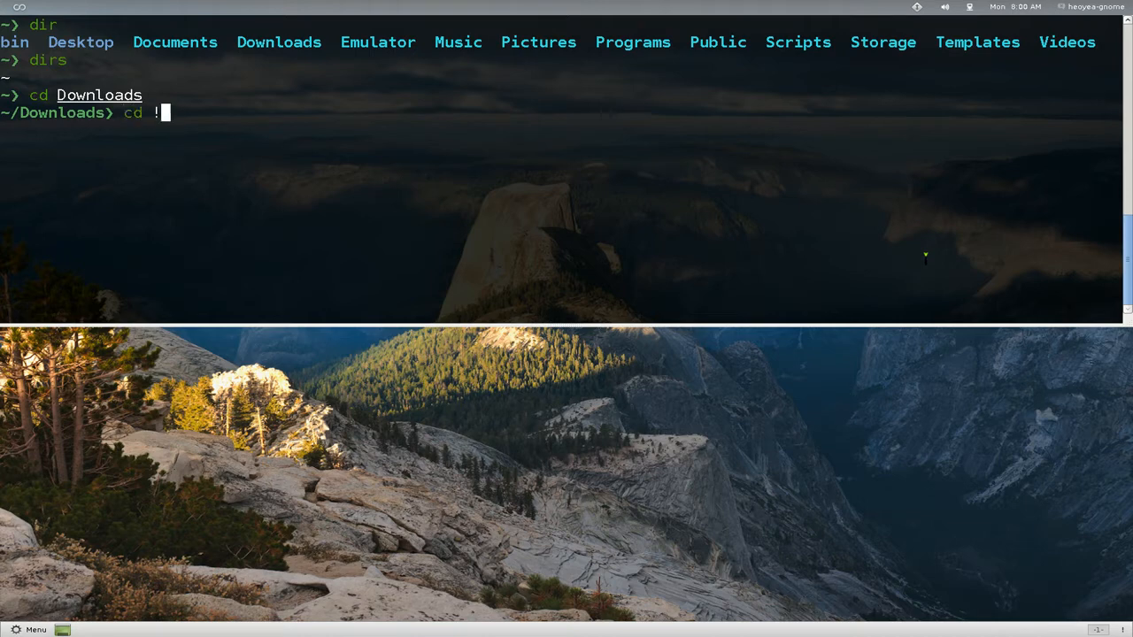
{"action": "type", "text": "~/"}
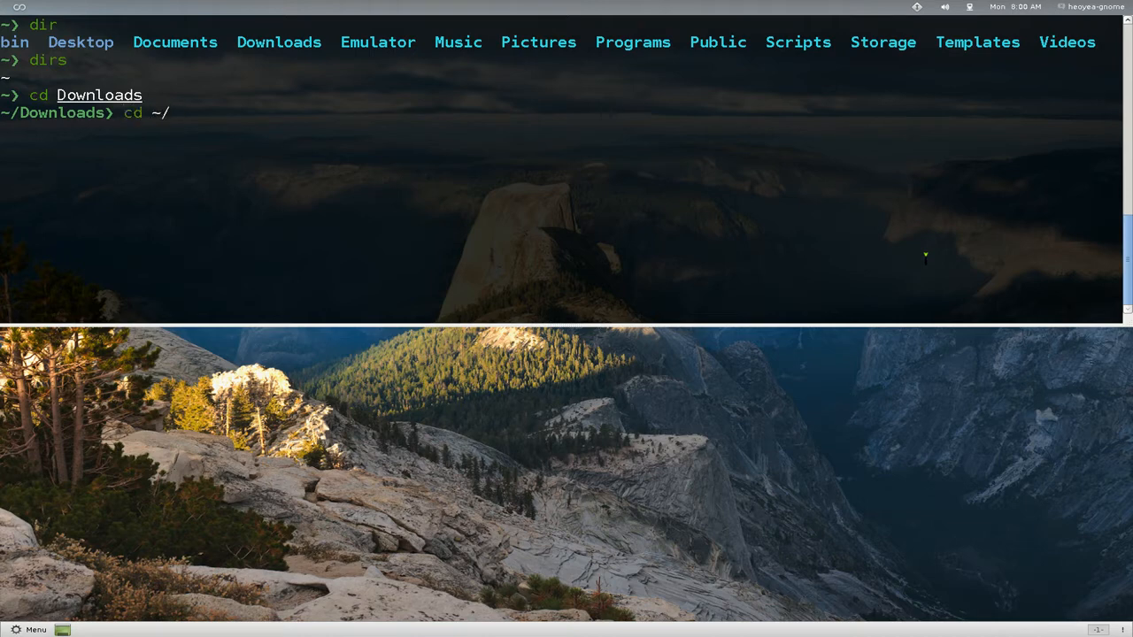
{"action": "type", "text": "D"}
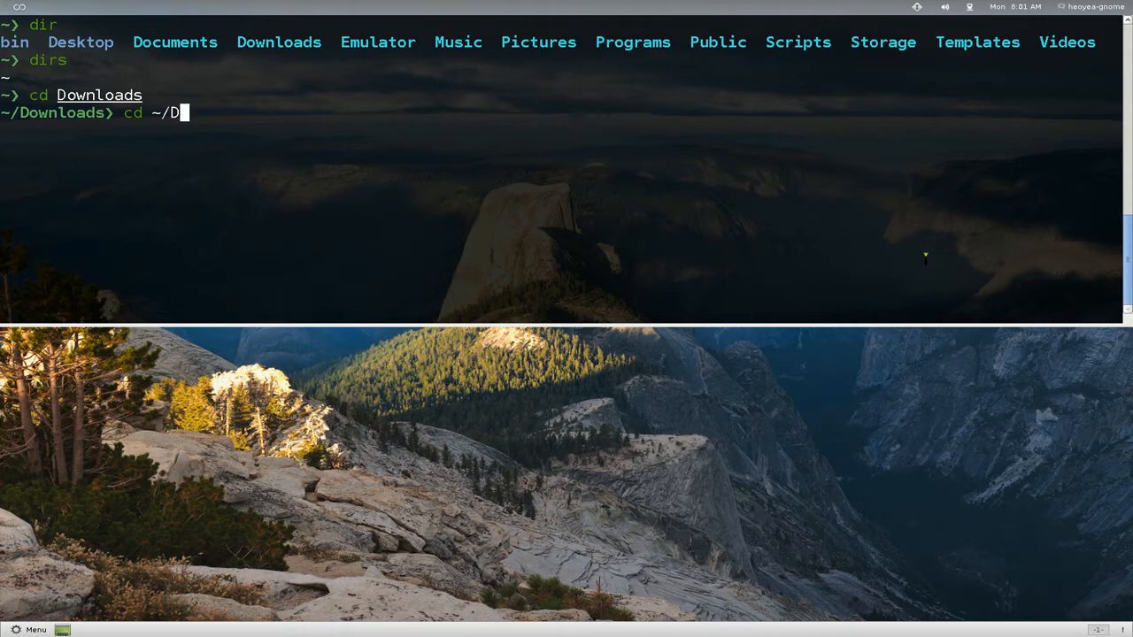
{"action": "type", "text": "ocuments"}
{"action": "type", "text": "cd"}
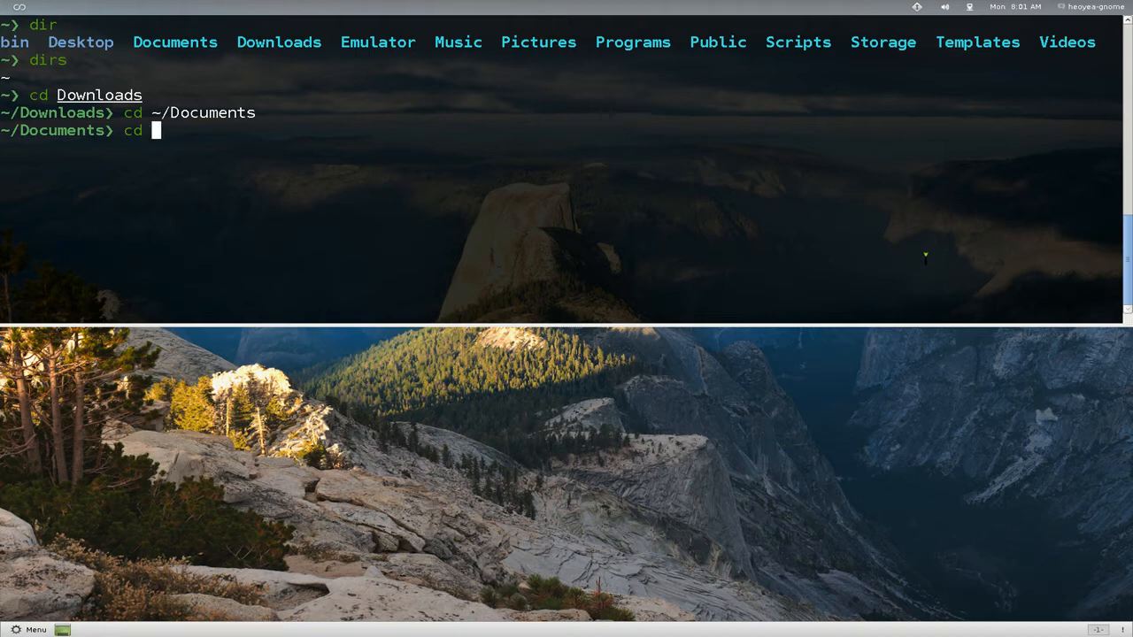
{"action": "type", "text": "~/Pictures"}
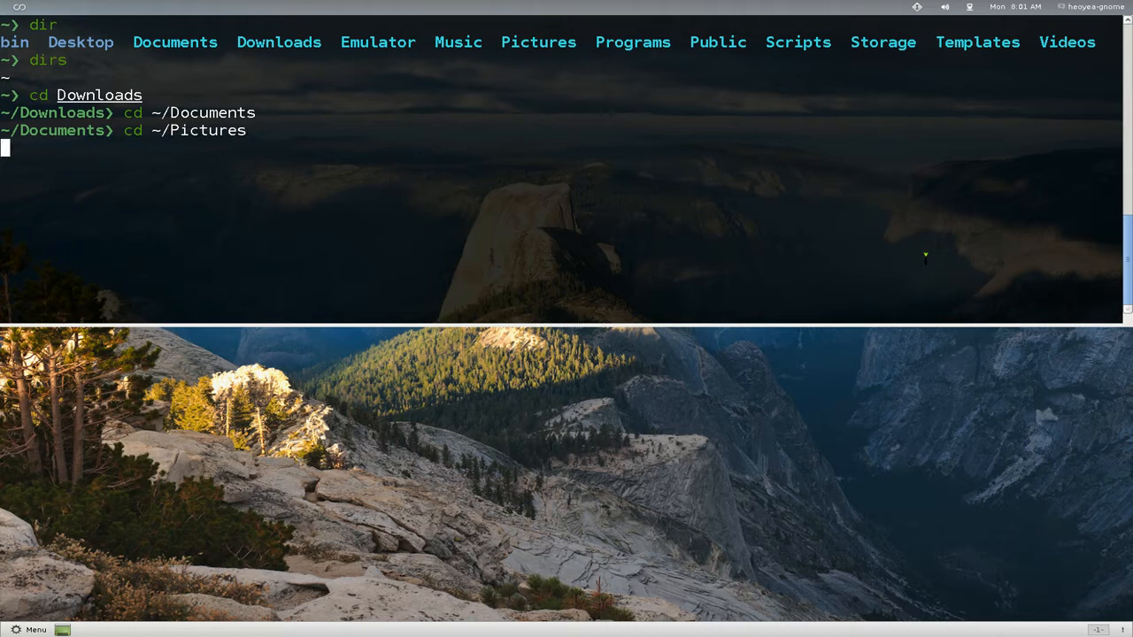
{"action": "type", "text": "cd"}
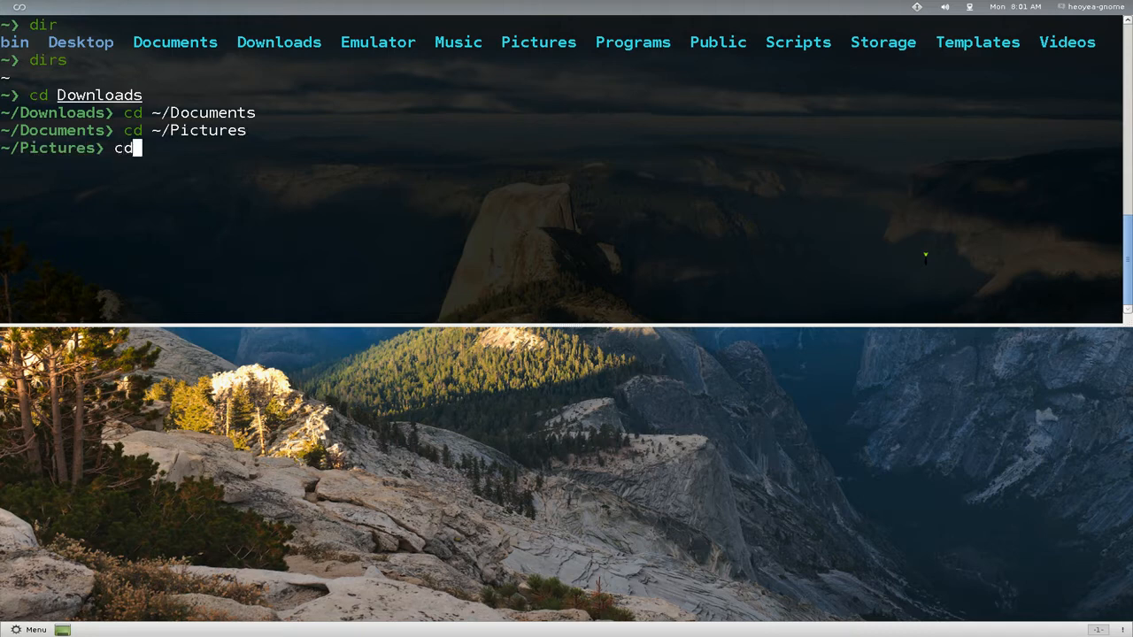
{"action": "type", "text": "~"}
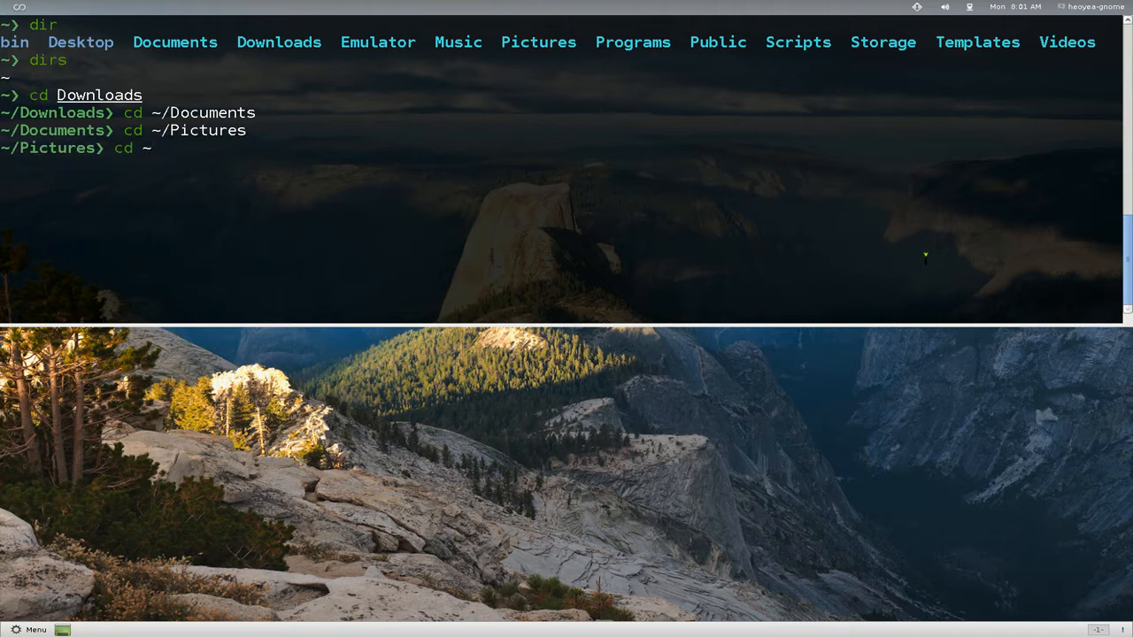
{"action": "type", "text": "~/Scripts/"}
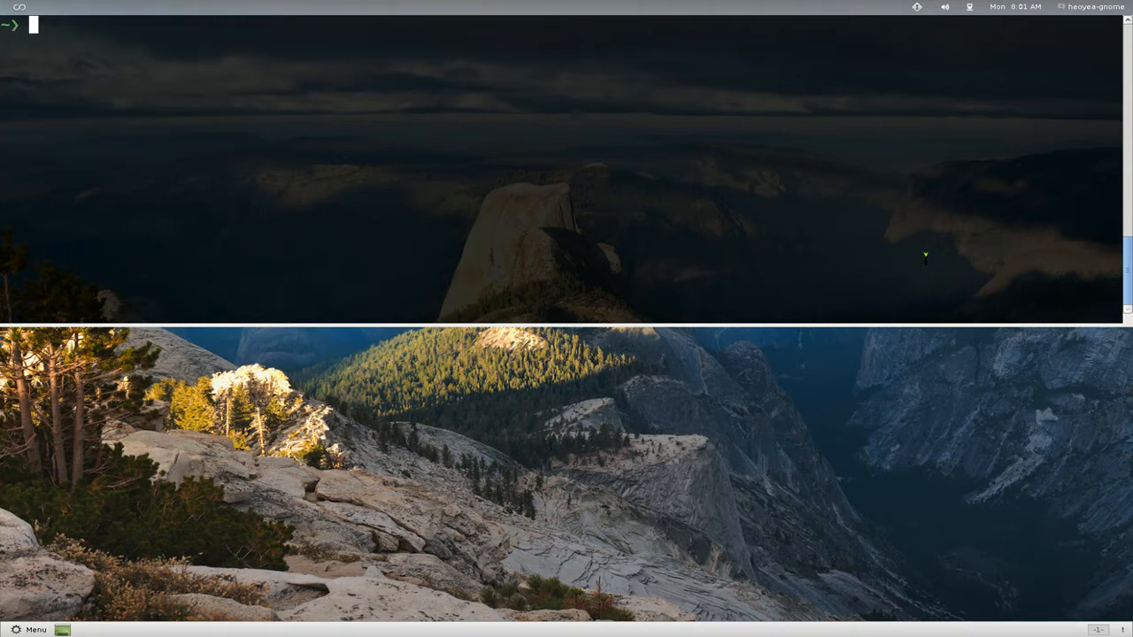
{"action": "type", "text": "dirs"}
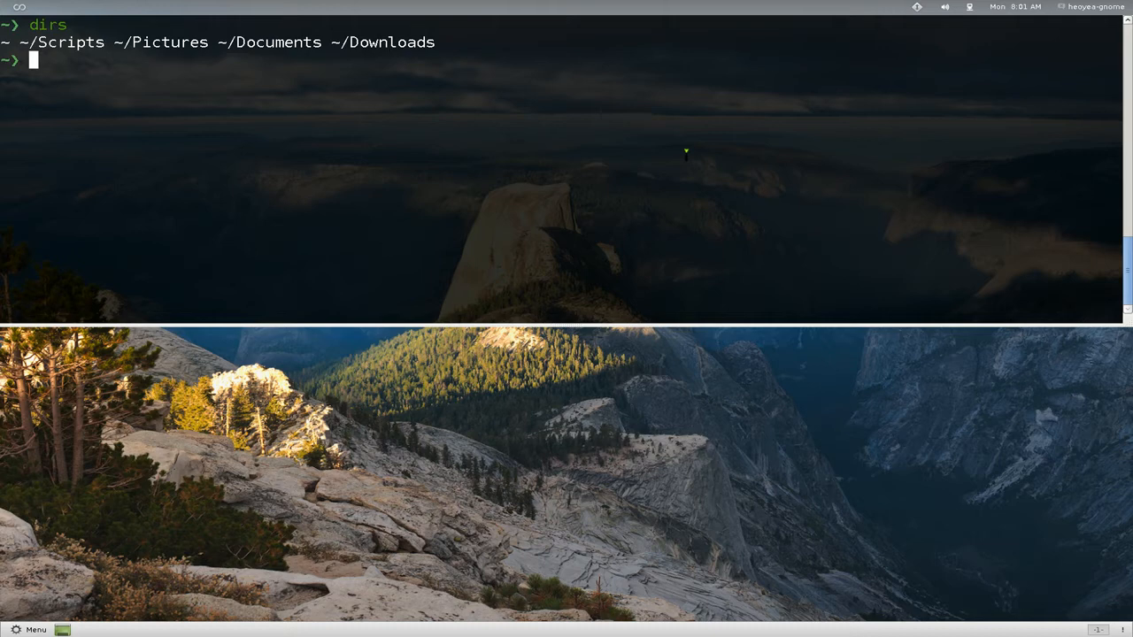
{"action": "type", "text": "dirs"}
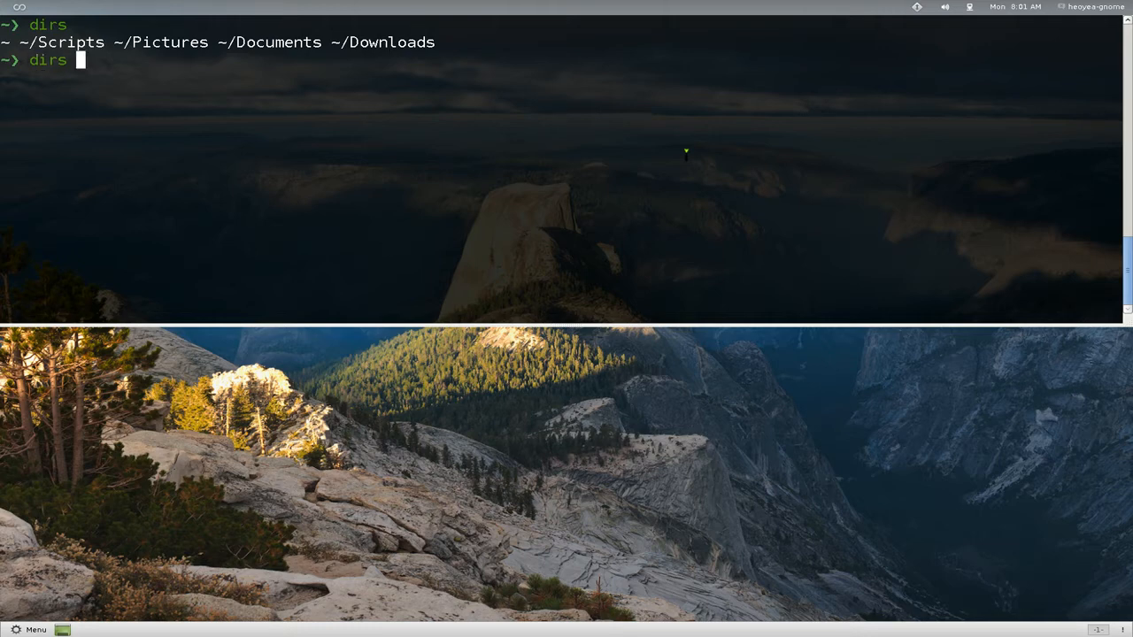
{"action": "type", "text": "-"}
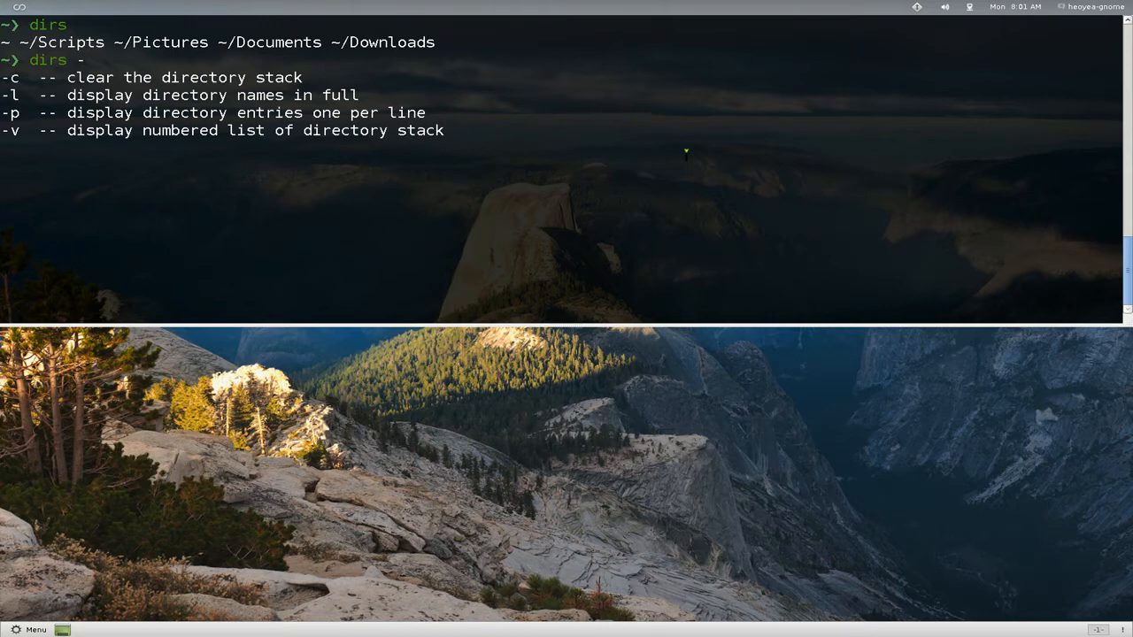
{"action": "type", "text": "c"}
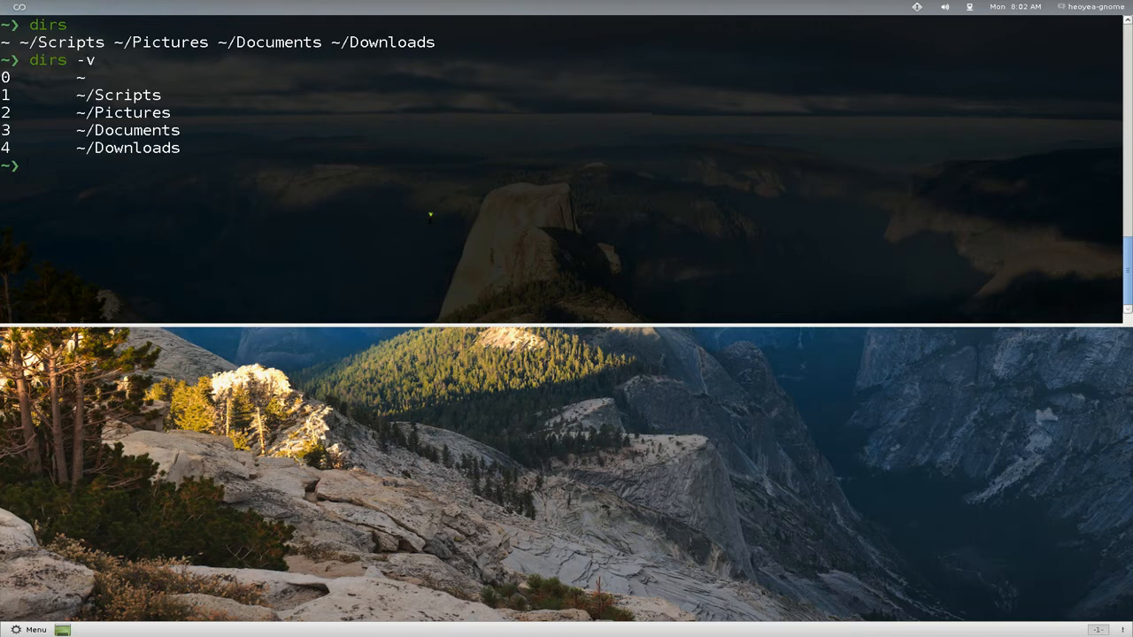
{"action": "mouse_move", "coordinate": [528, 216]}
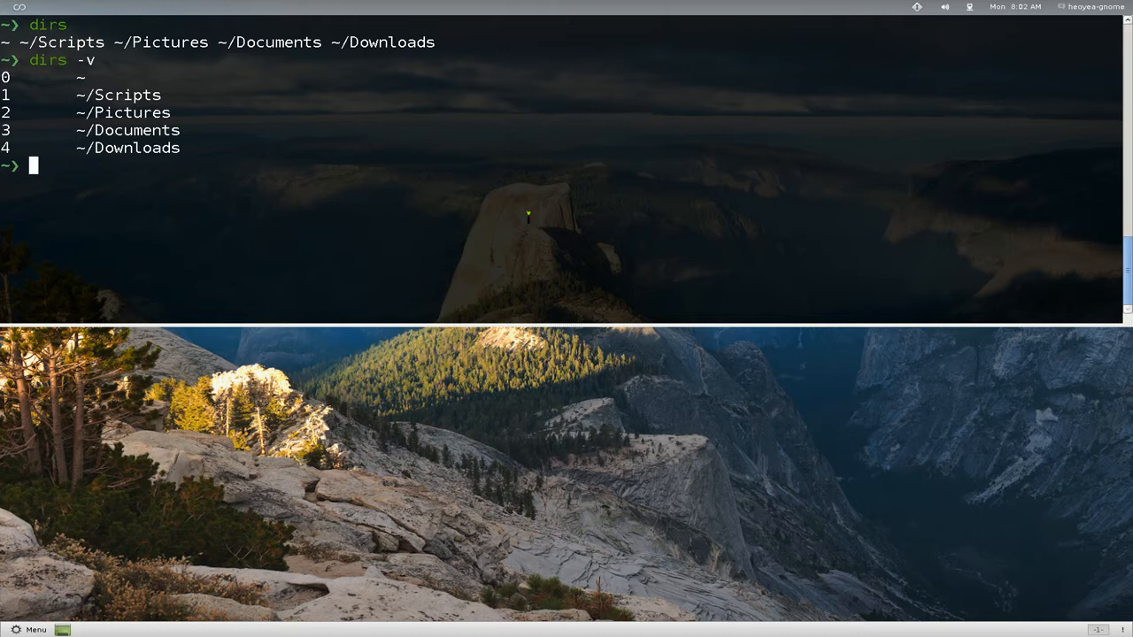
{"action": "type", "text": "1"}
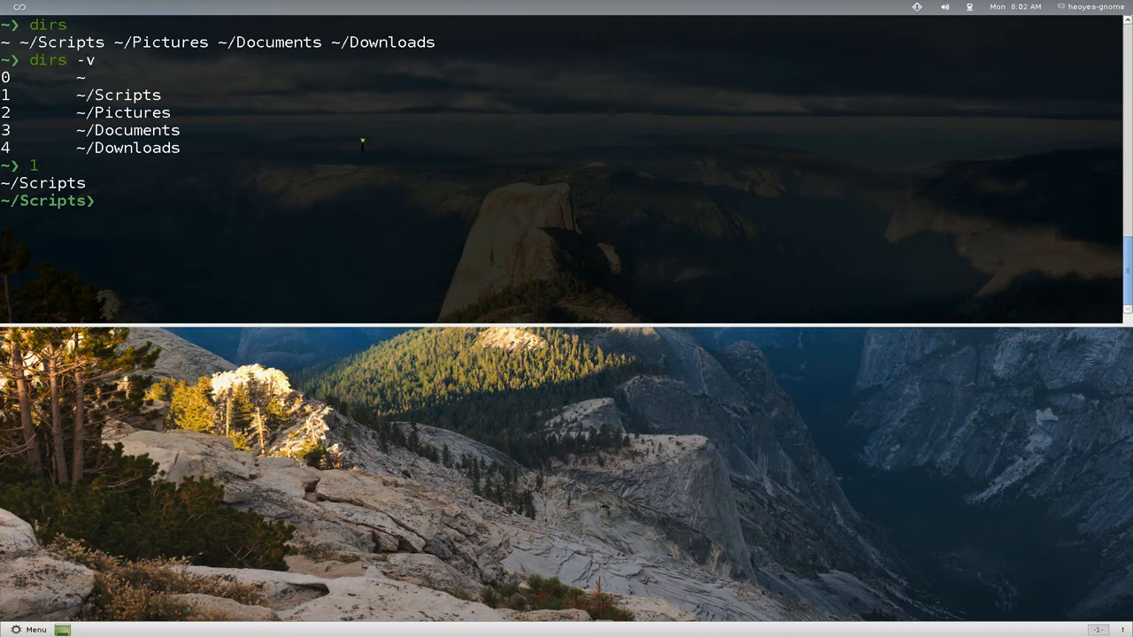
{"action": "type", "text": "dirs -v"}
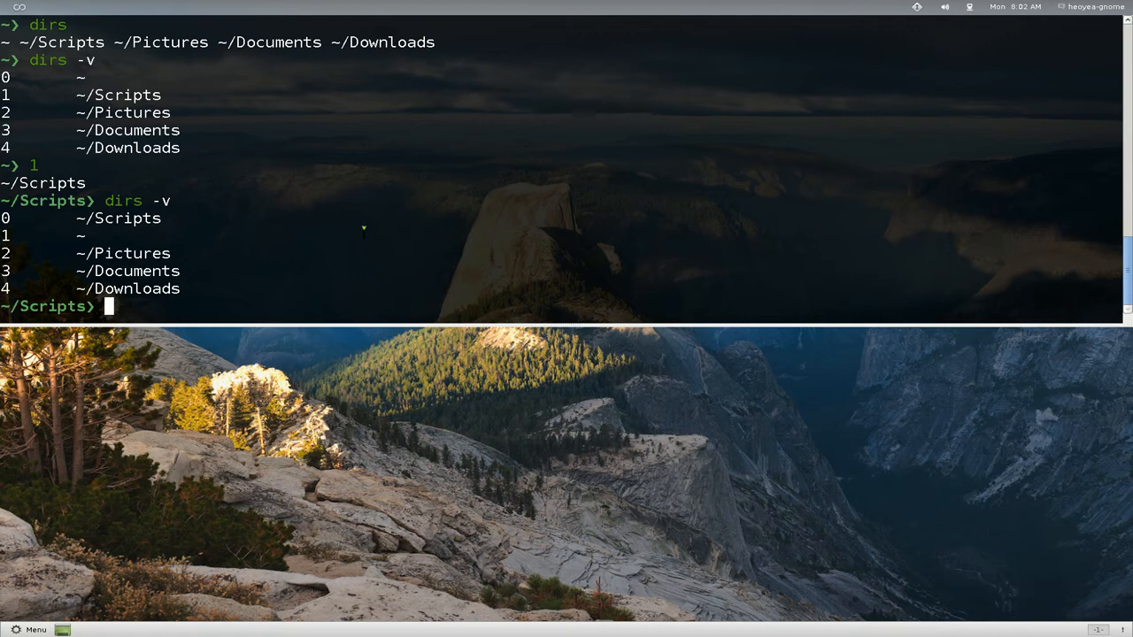
{"action": "type", "text": "3"}
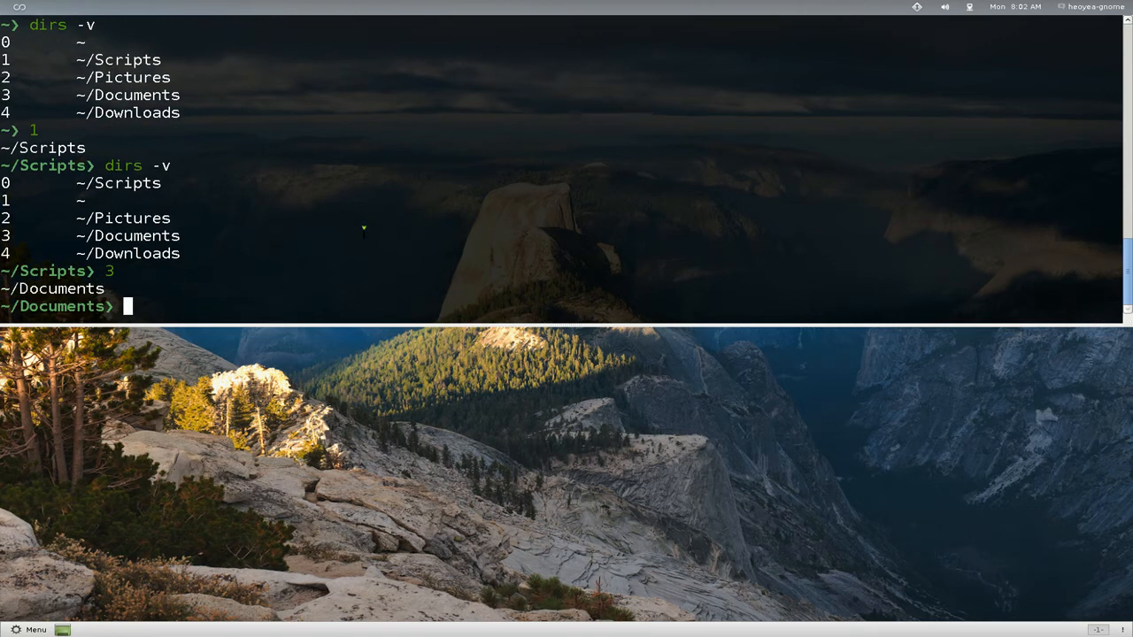
{"action": "type", "text": "1"}
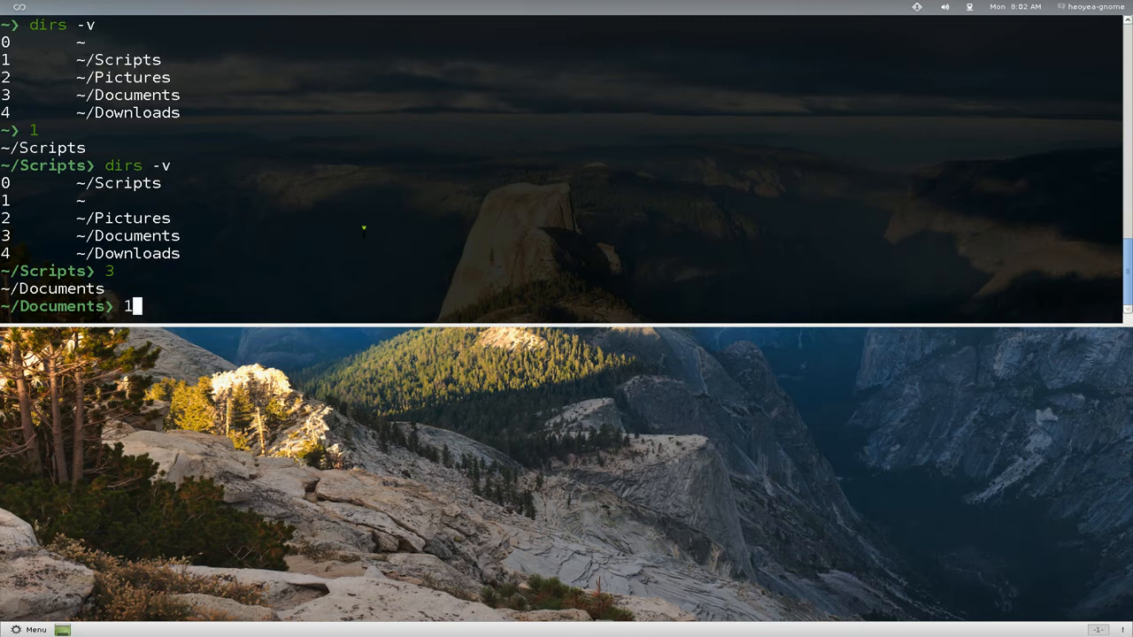